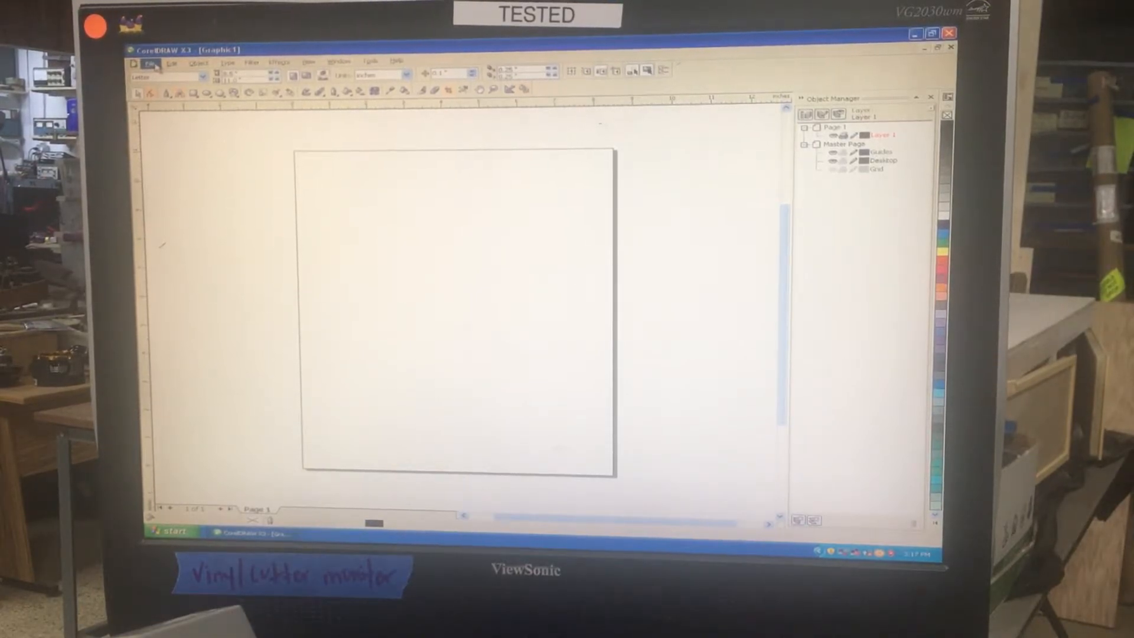
Draw a small star near the centre of the page with the Star tool
{"action": "left_click", "coordinate": [146, 63]}
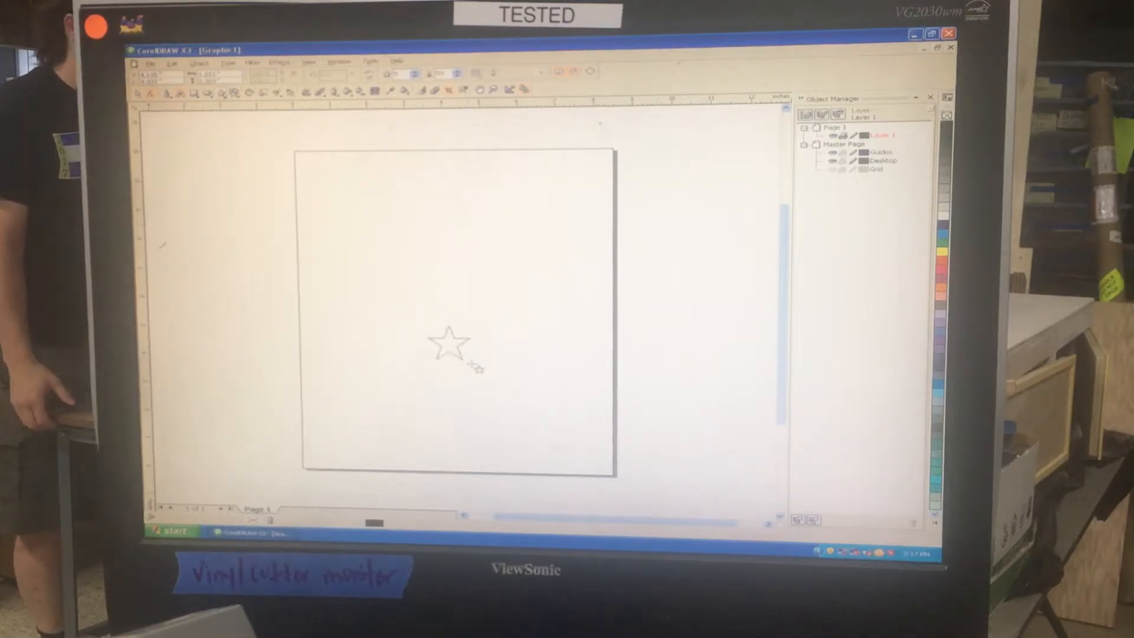
Set the Roland CAMM-1 CM-24 cutting area to 12 by 24 inches via Print Properties, declining orientation adjustment
{"action": "left_click", "coordinate": [446, 347]}
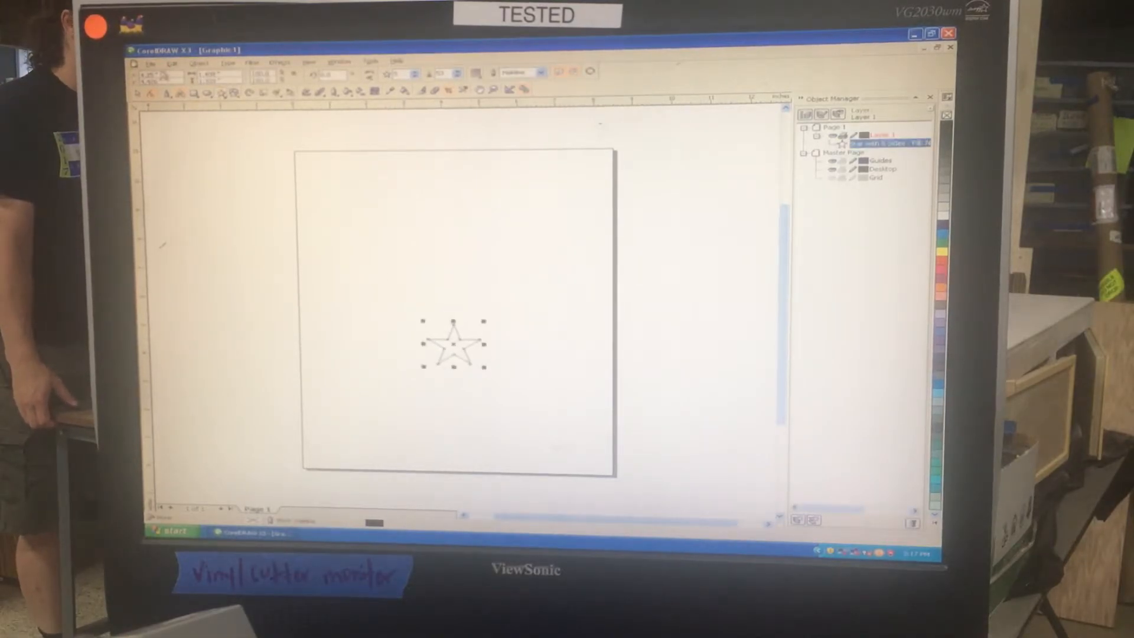
{"action": "left_click", "coordinate": [147, 64]}
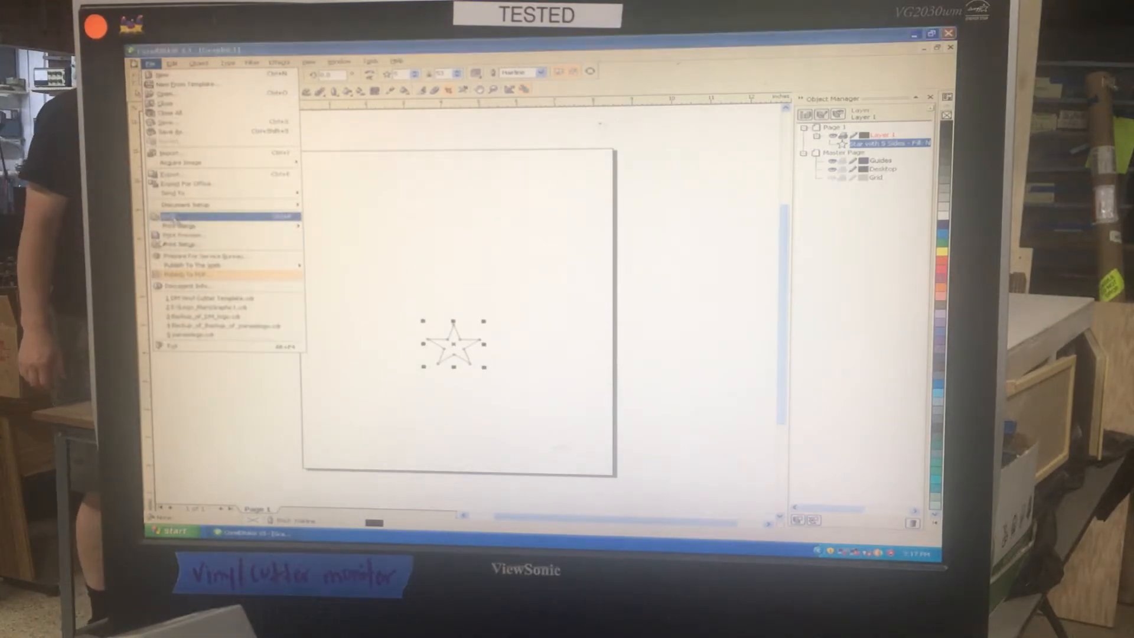
{"action": "left_click", "coordinate": [177, 216]}
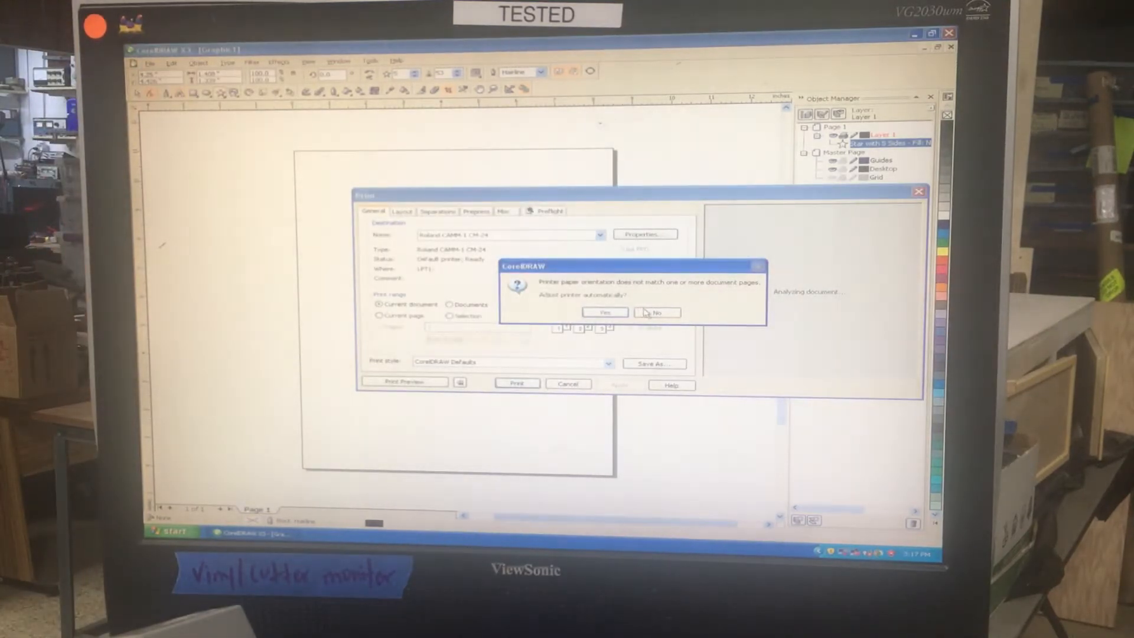
{"action": "left_click", "coordinate": [657, 311]}
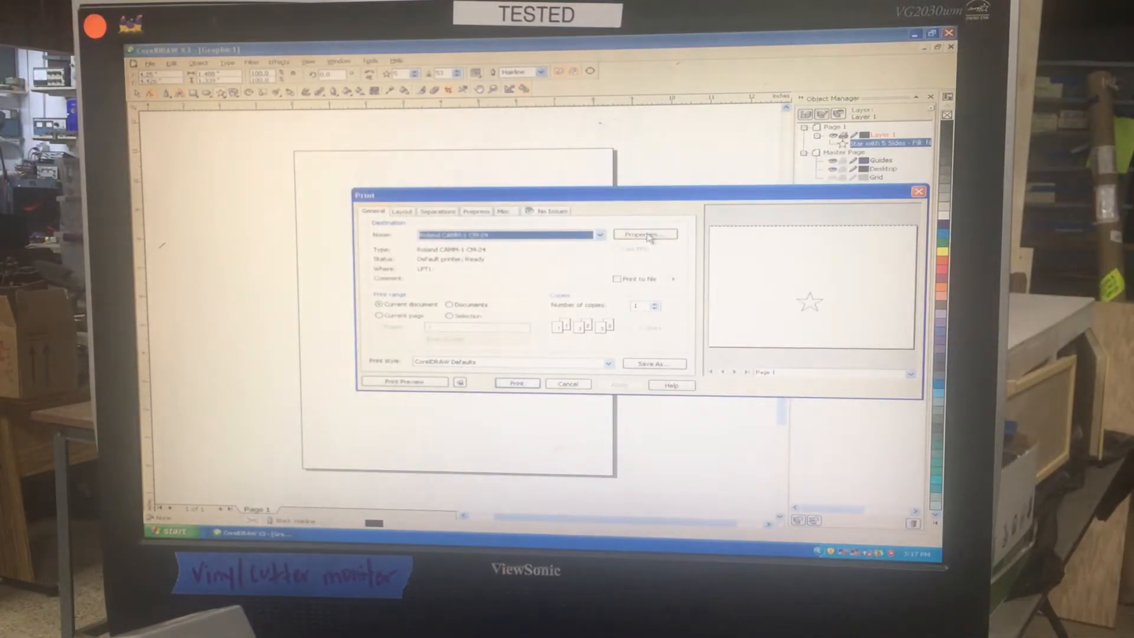
{"action": "left_click", "coordinate": [644, 234]}
{"action": "type", "text": "24"}
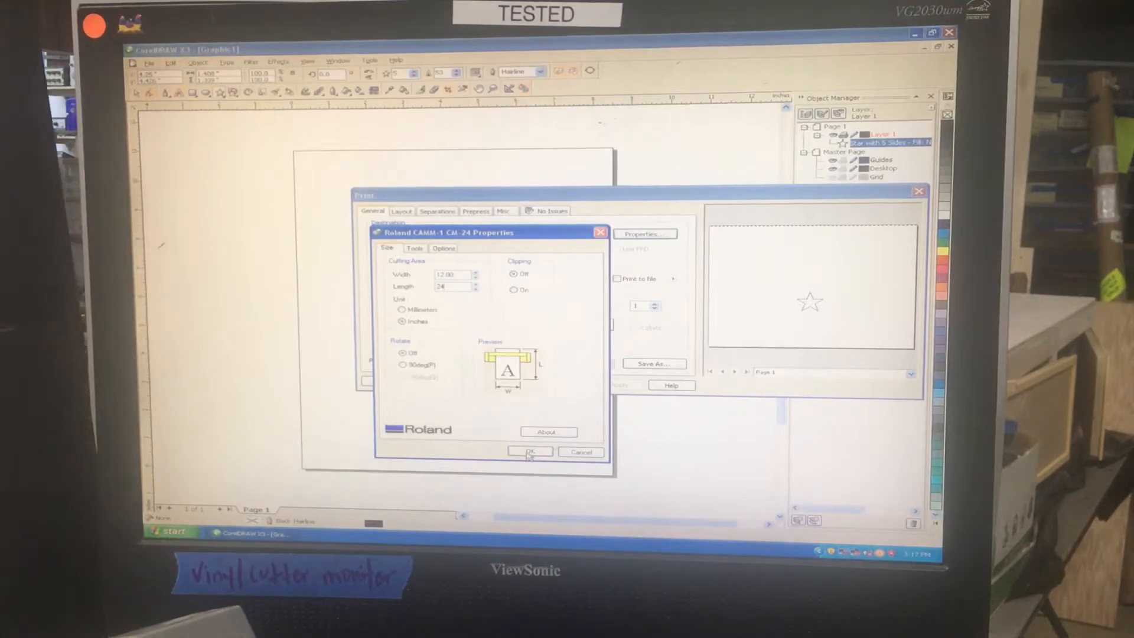
{"action": "left_click", "coordinate": [529, 451]}
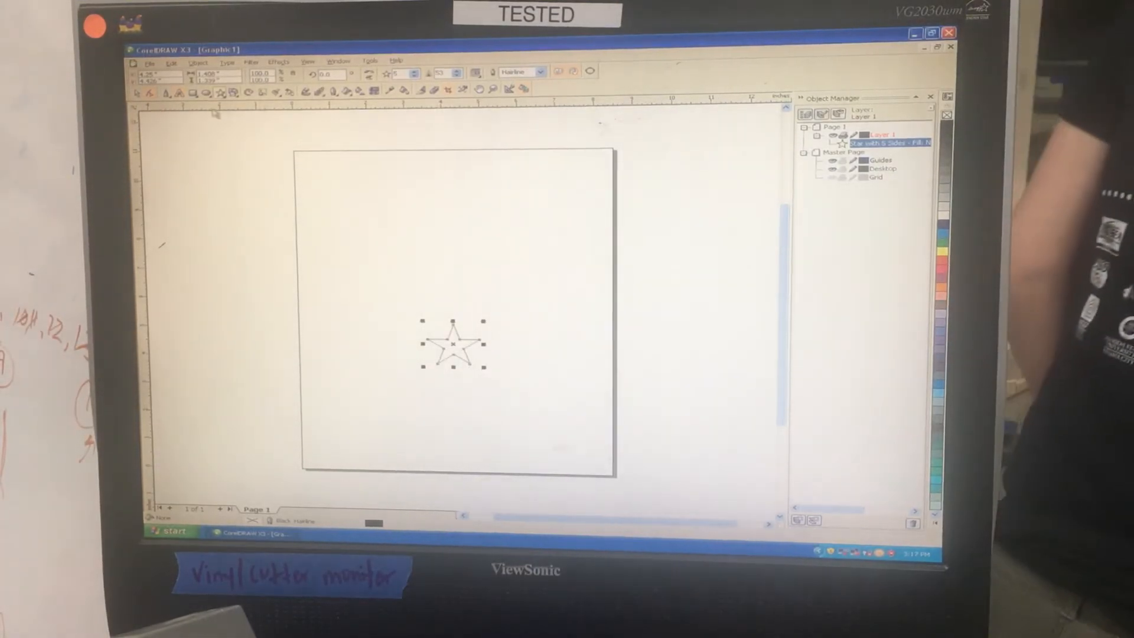
Set the page to a custom portrait size, 12.0 inches wide by 24.0 inches tall, in Document Setup
{"action": "left_click", "coordinate": [149, 63]}
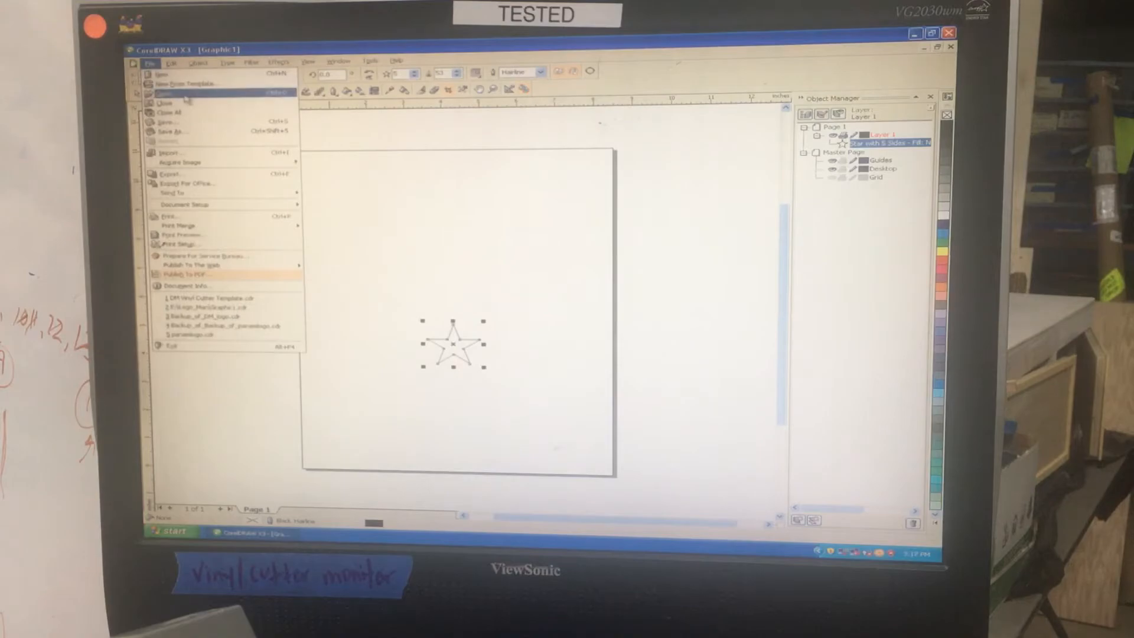
{"action": "left_click", "coordinate": [179, 205]}
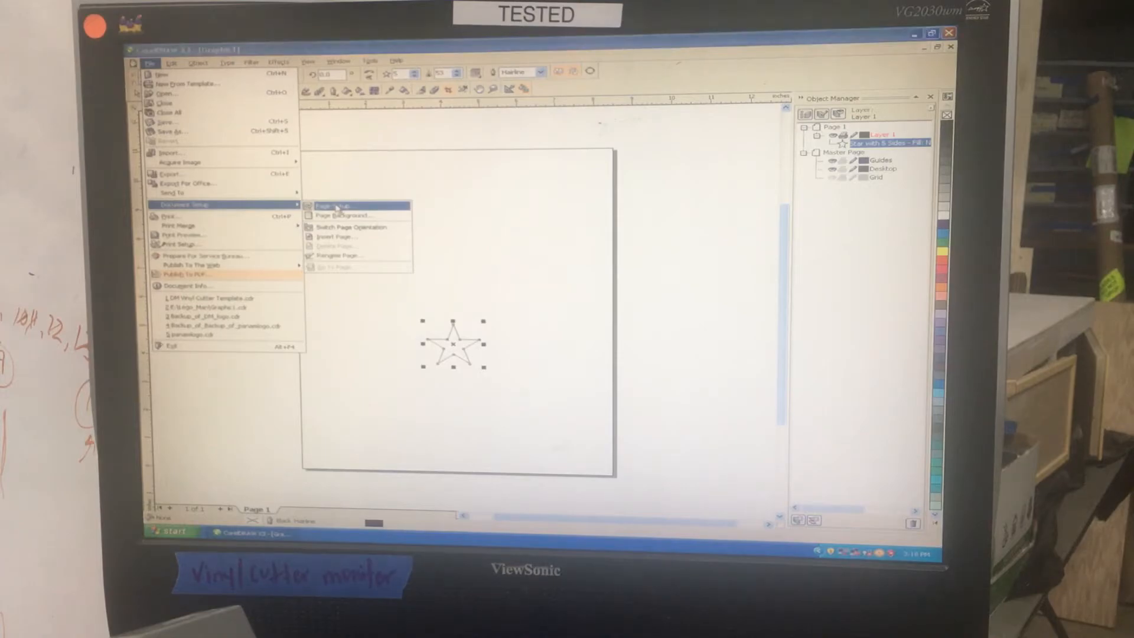
{"action": "left_click", "coordinate": [330, 205]}
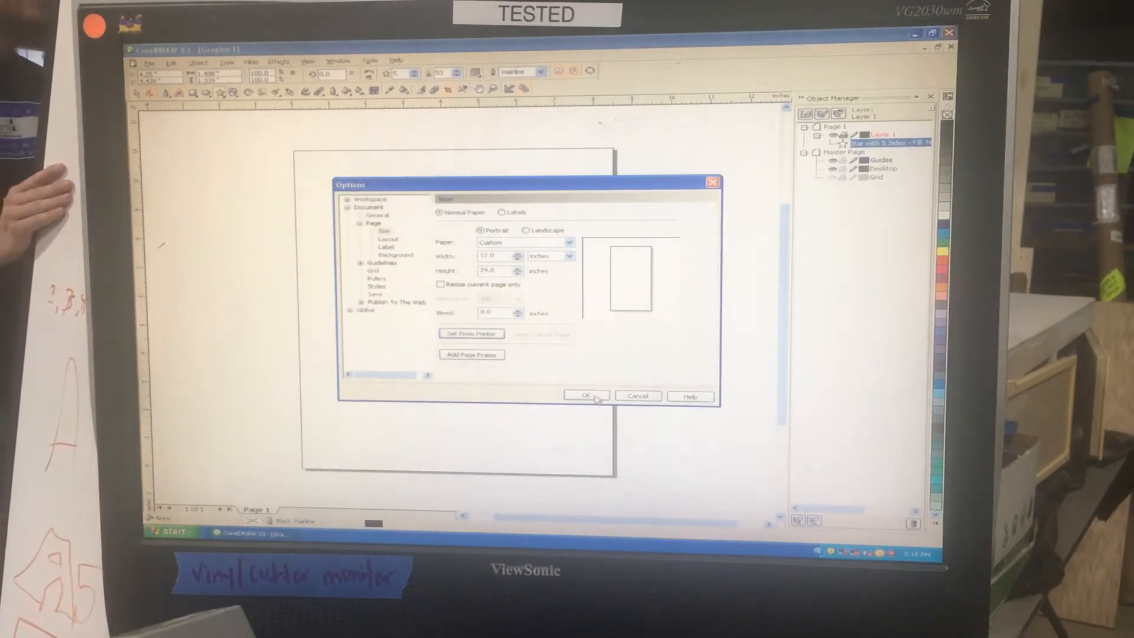
{"action": "left_click", "coordinate": [586, 395]}
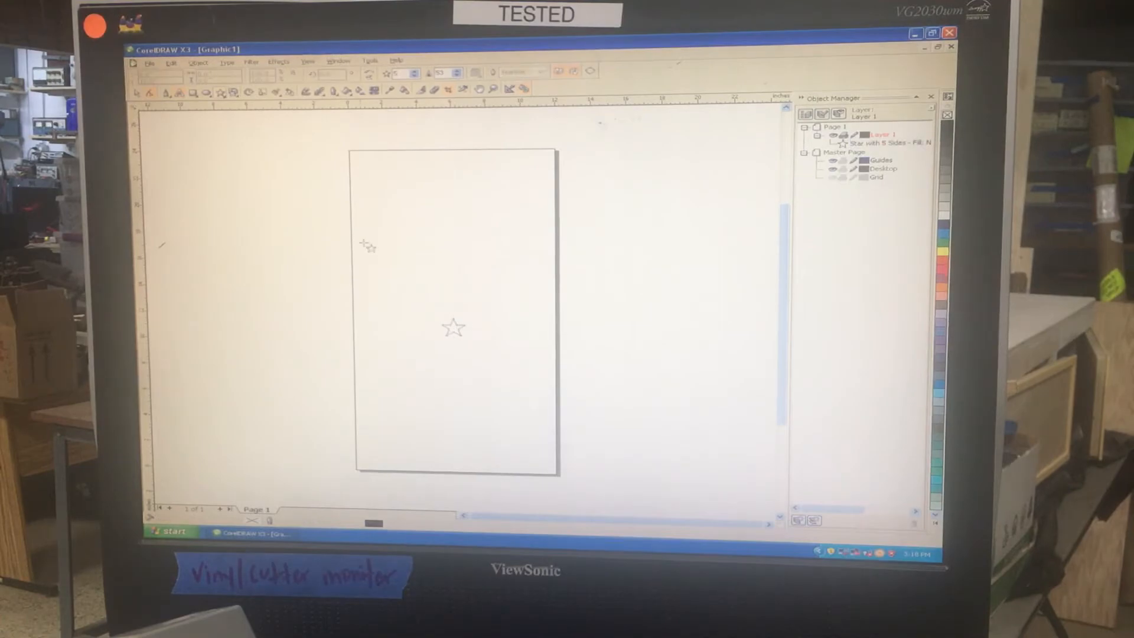
{"action": "left_click", "coordinate": [149, 63]}
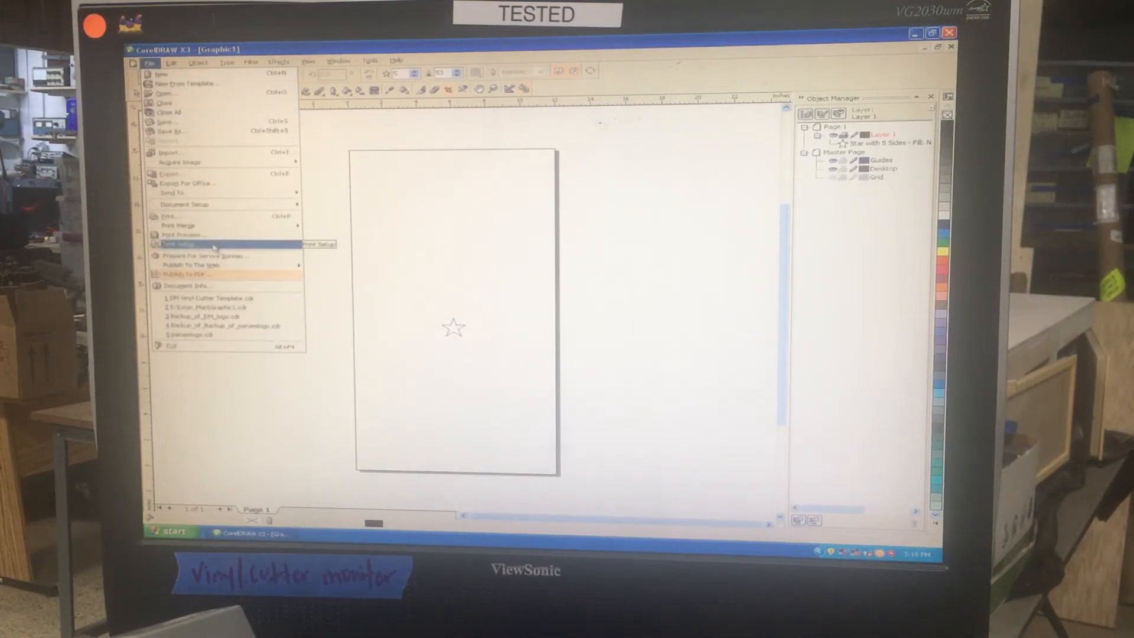
{"action": "left_click", "coordinate": [177, 243]}
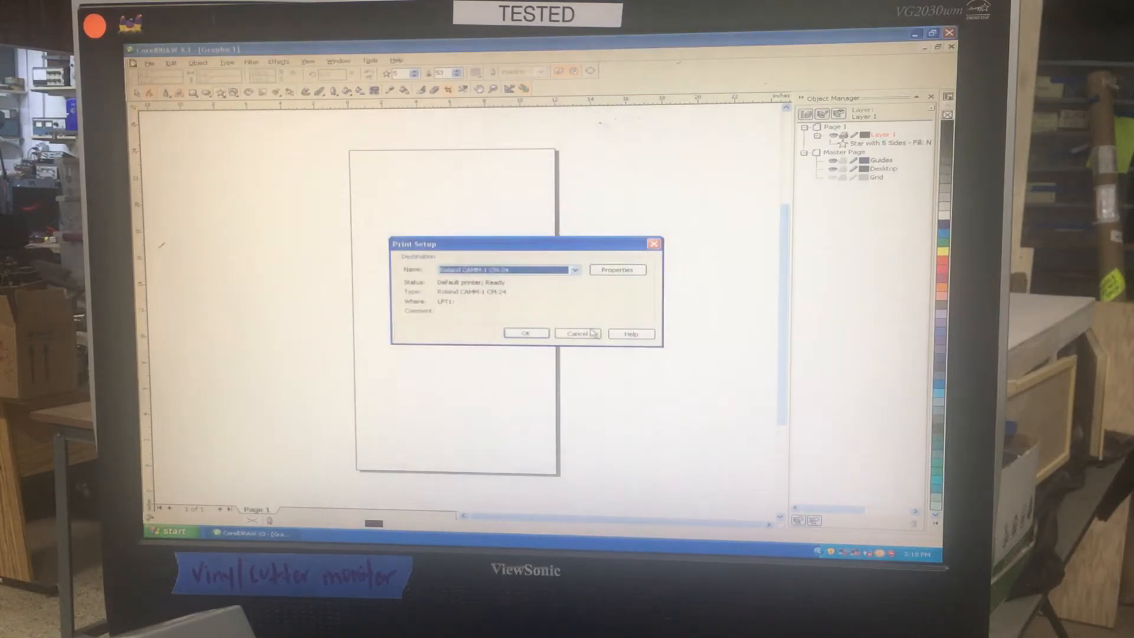
{"action": "left_click", "coordinate": [579, 333]}
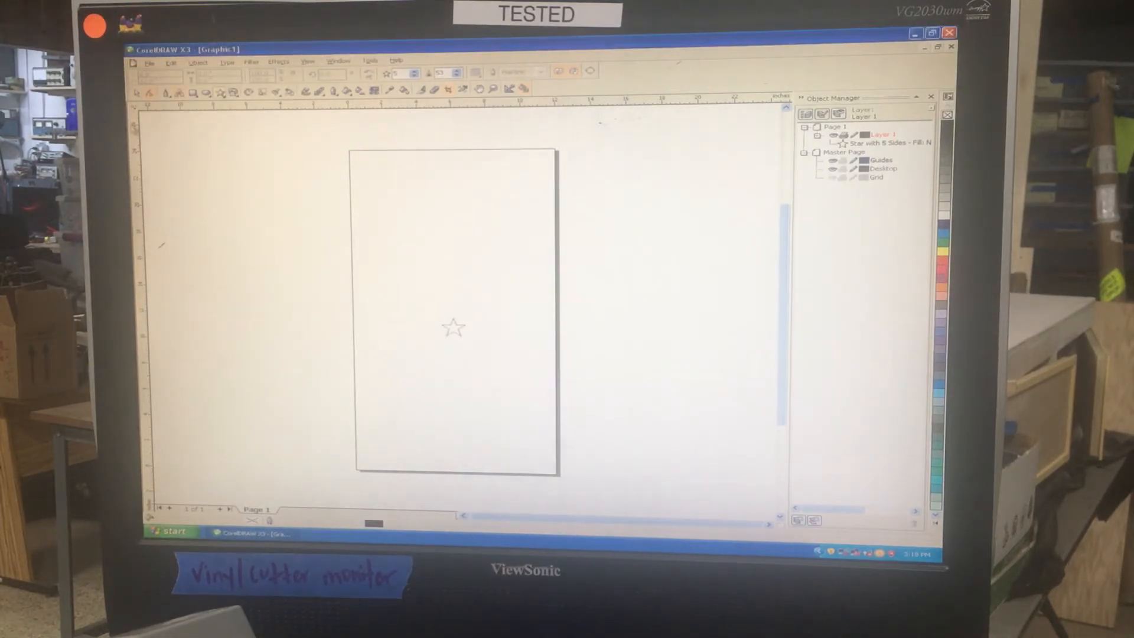
{"action": "left_click", "coordinate": [149, 61]}
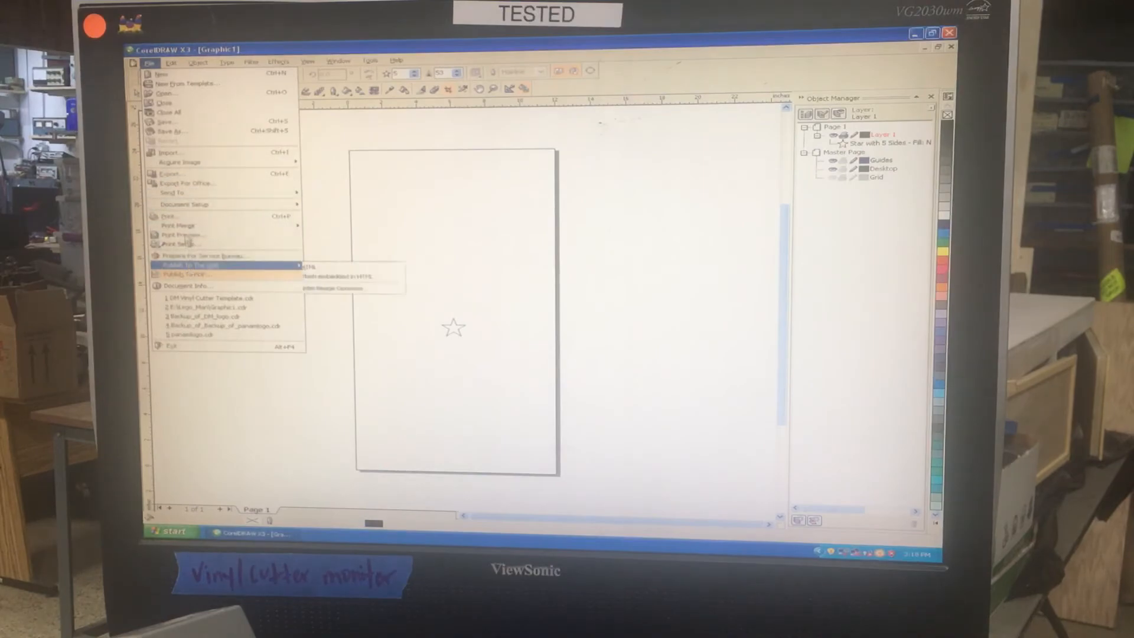
Show Print Preview and move the star to the bottom-right corner of the 12 by 24 page
{"action": "left_click", "coordinate": [180, 234]}
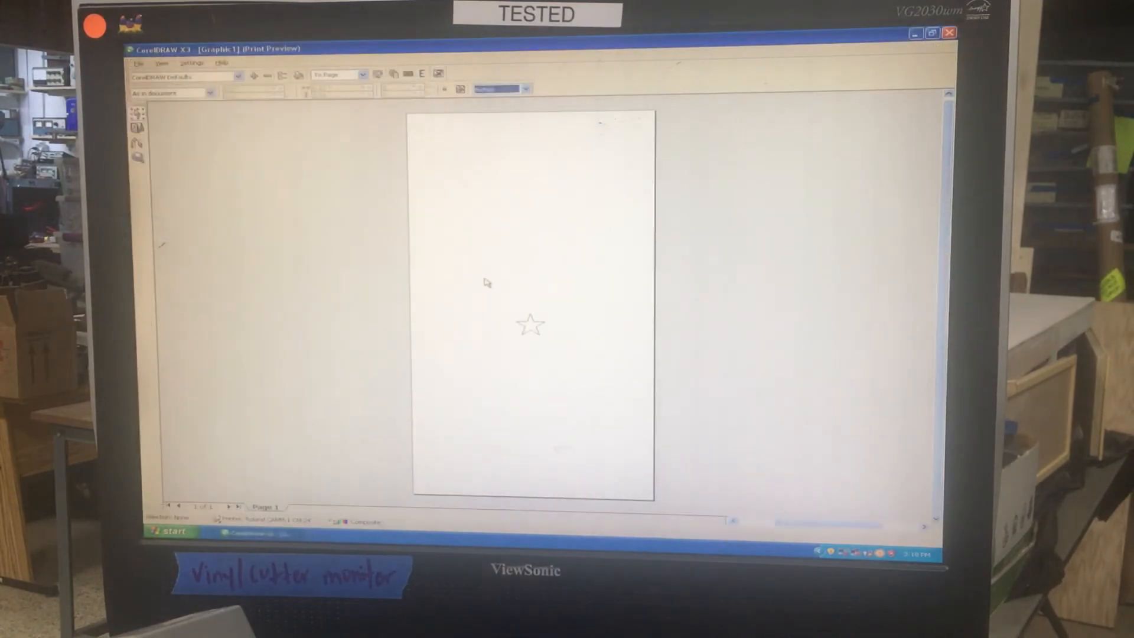
{"action": "left_click", "coordinate": [529, 326]}
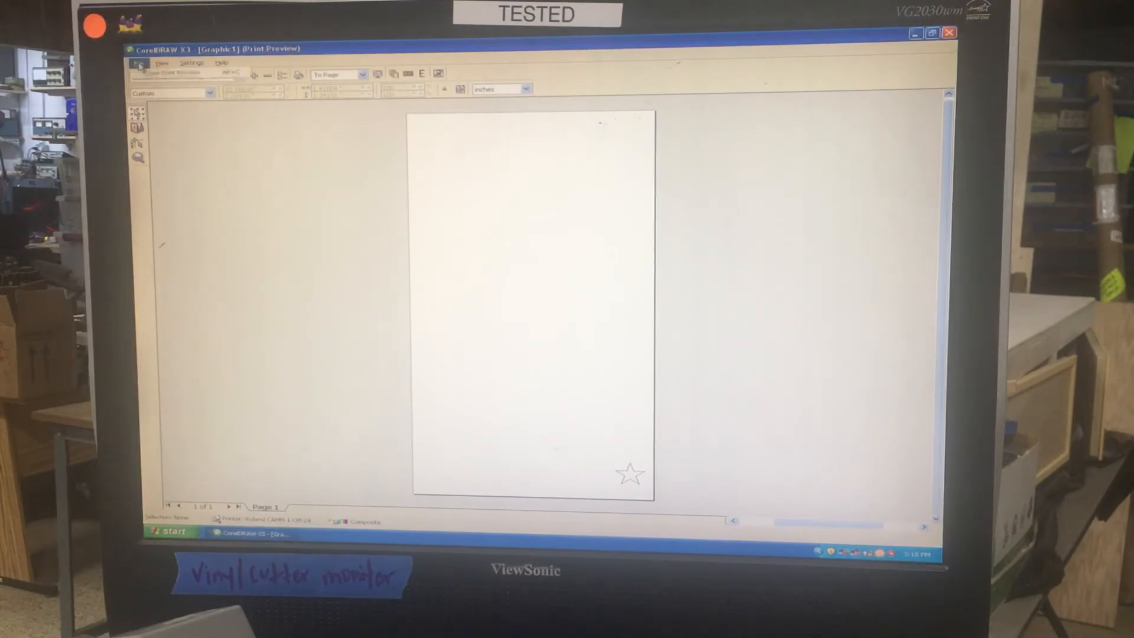
{"action": "left_click", "coordinate": [141, 64]}
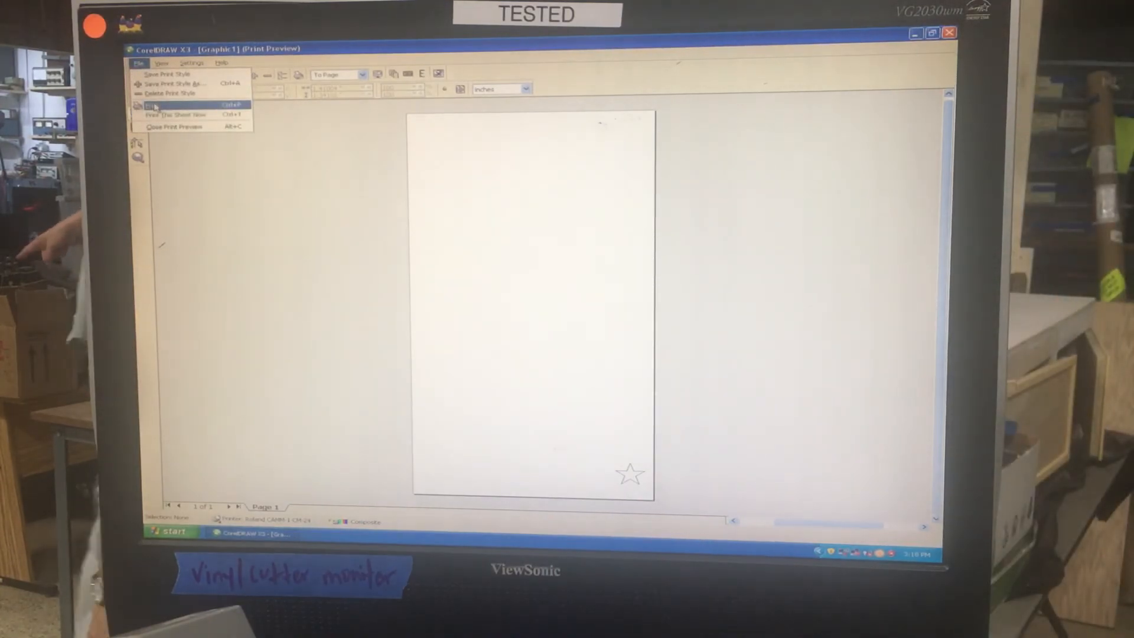